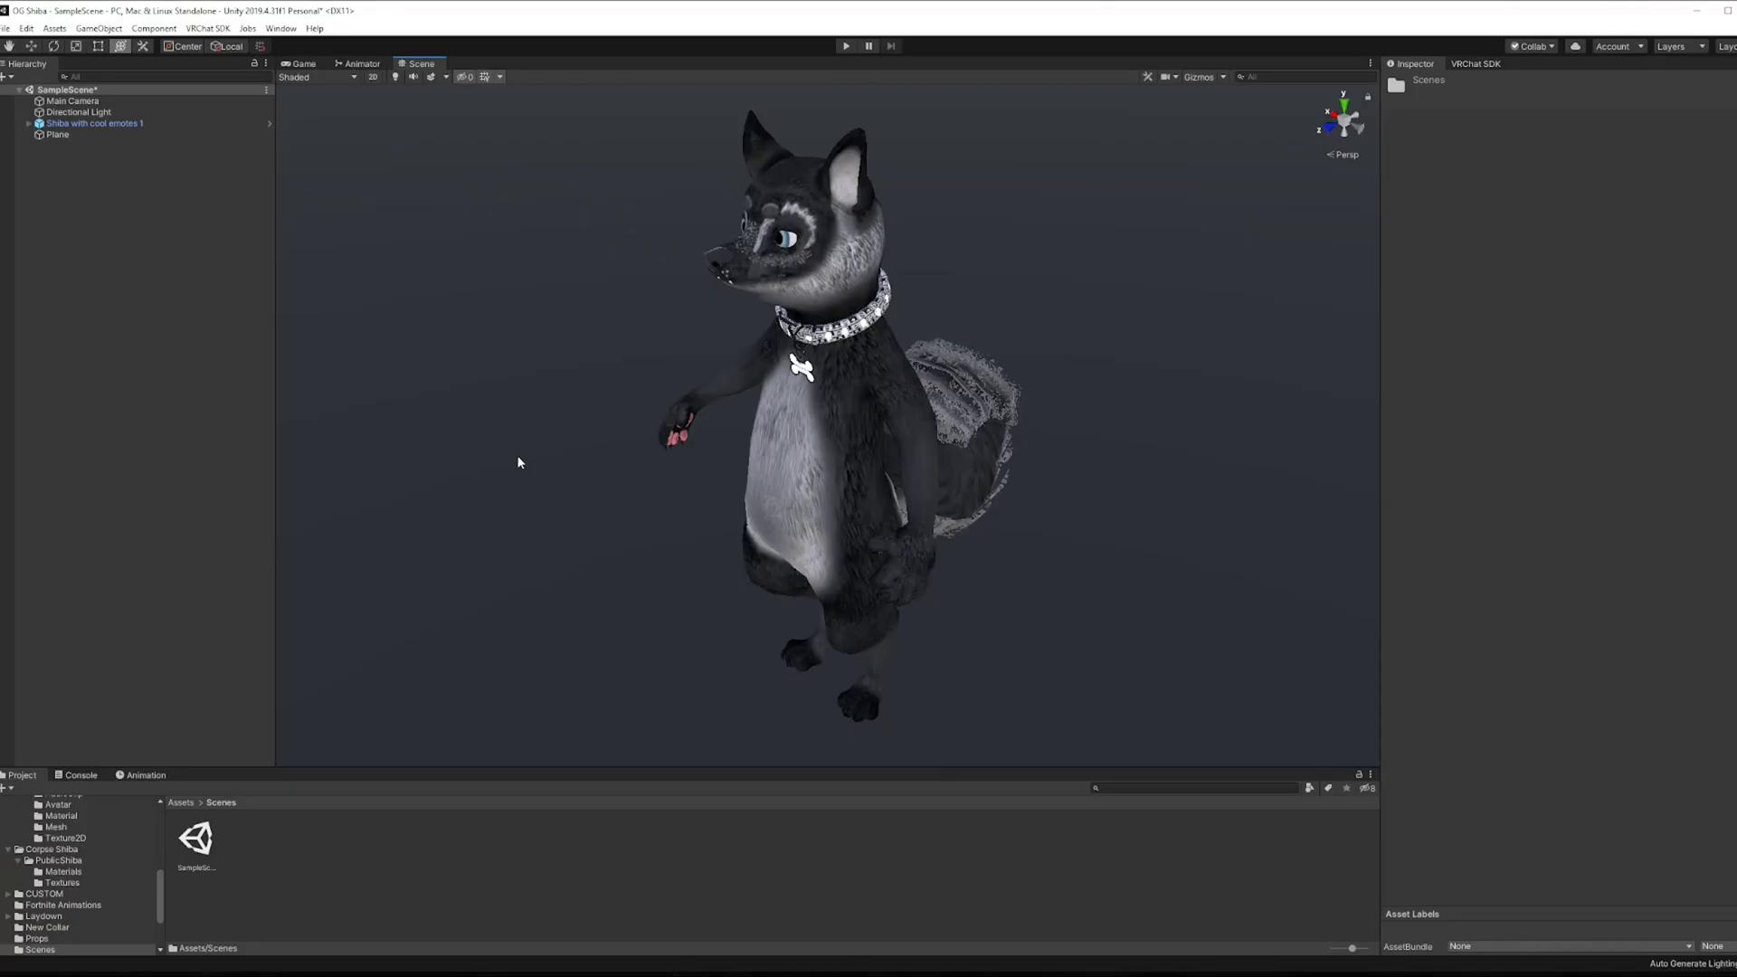
# Expand the Shiba avatar and its Armature to reveal the Particle System object
pyautogui.click(27, 123)
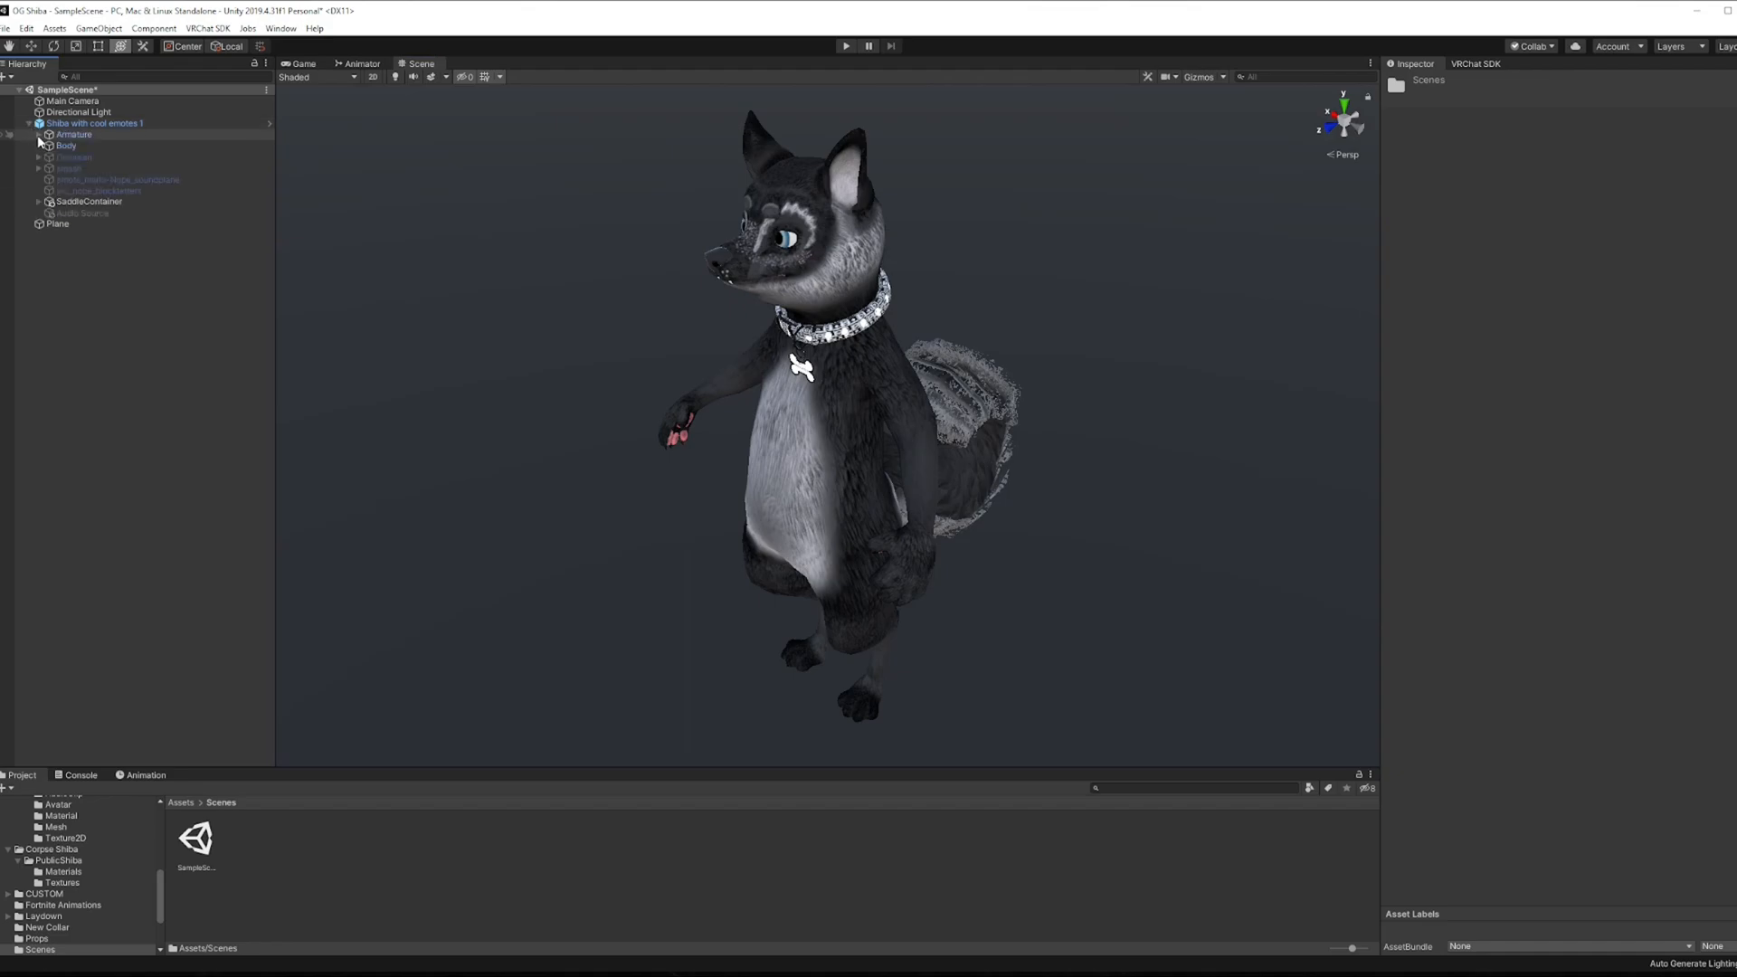
pyautogui.click(106, 201)
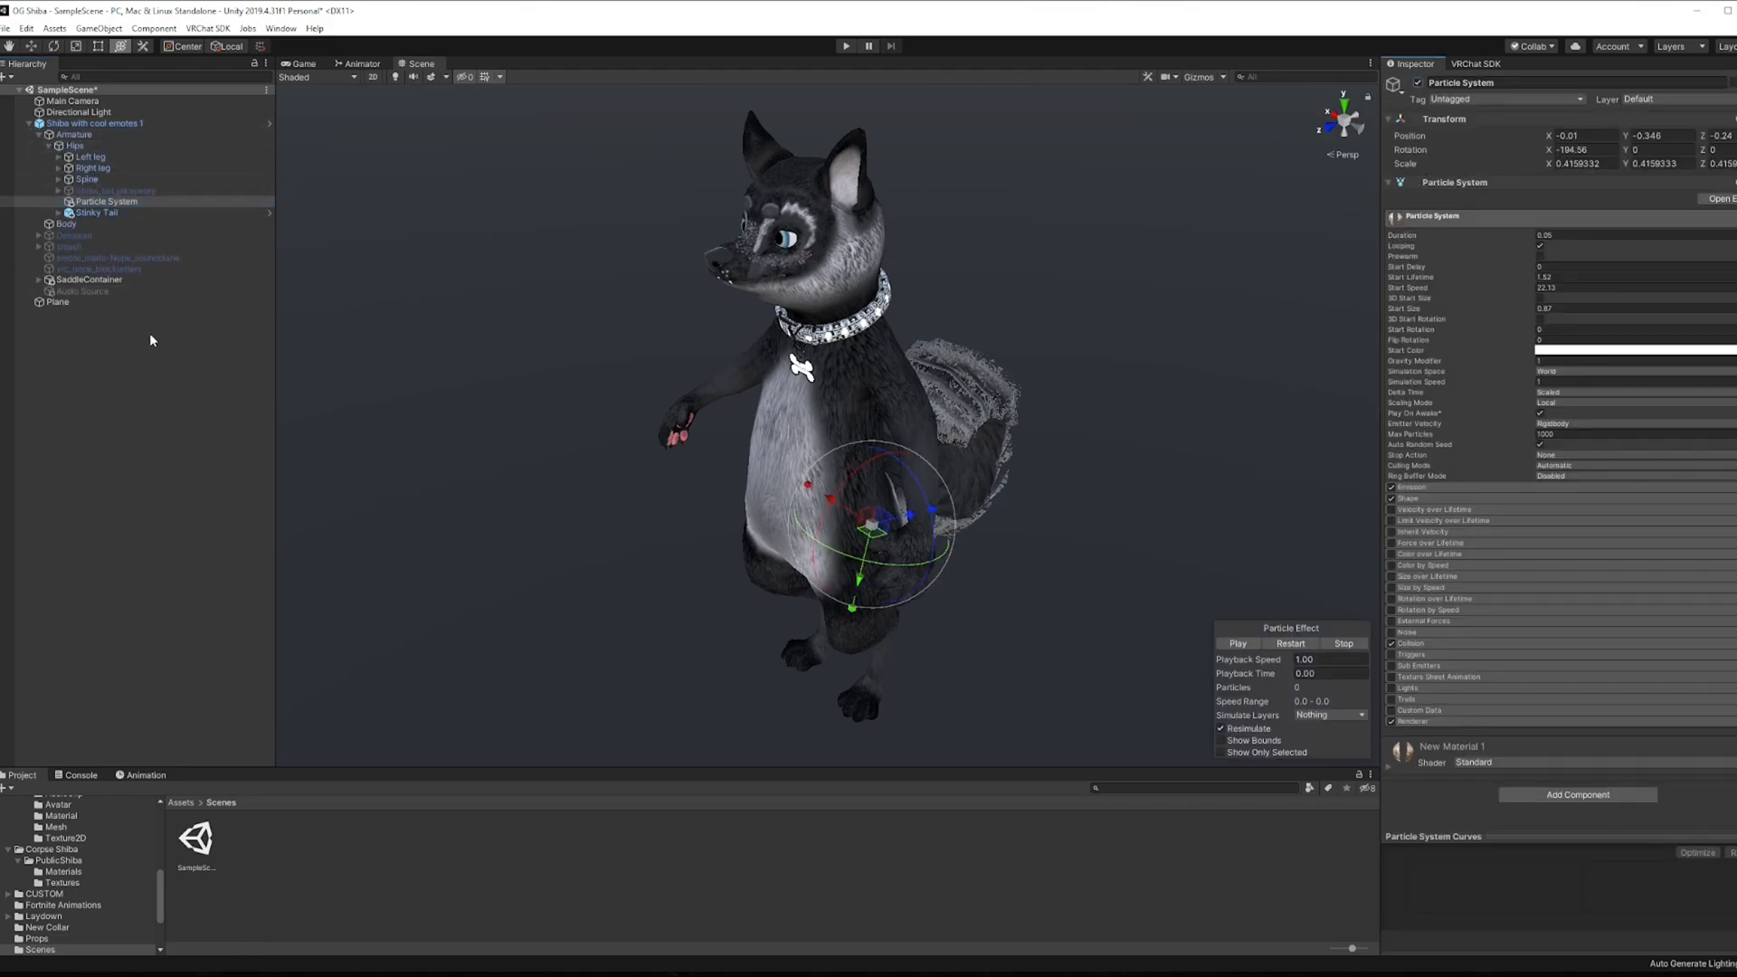
# Create an Audio Source under the avatar and show its settings with the burger clip assigned
pyautogui.rightClick(150, 340)
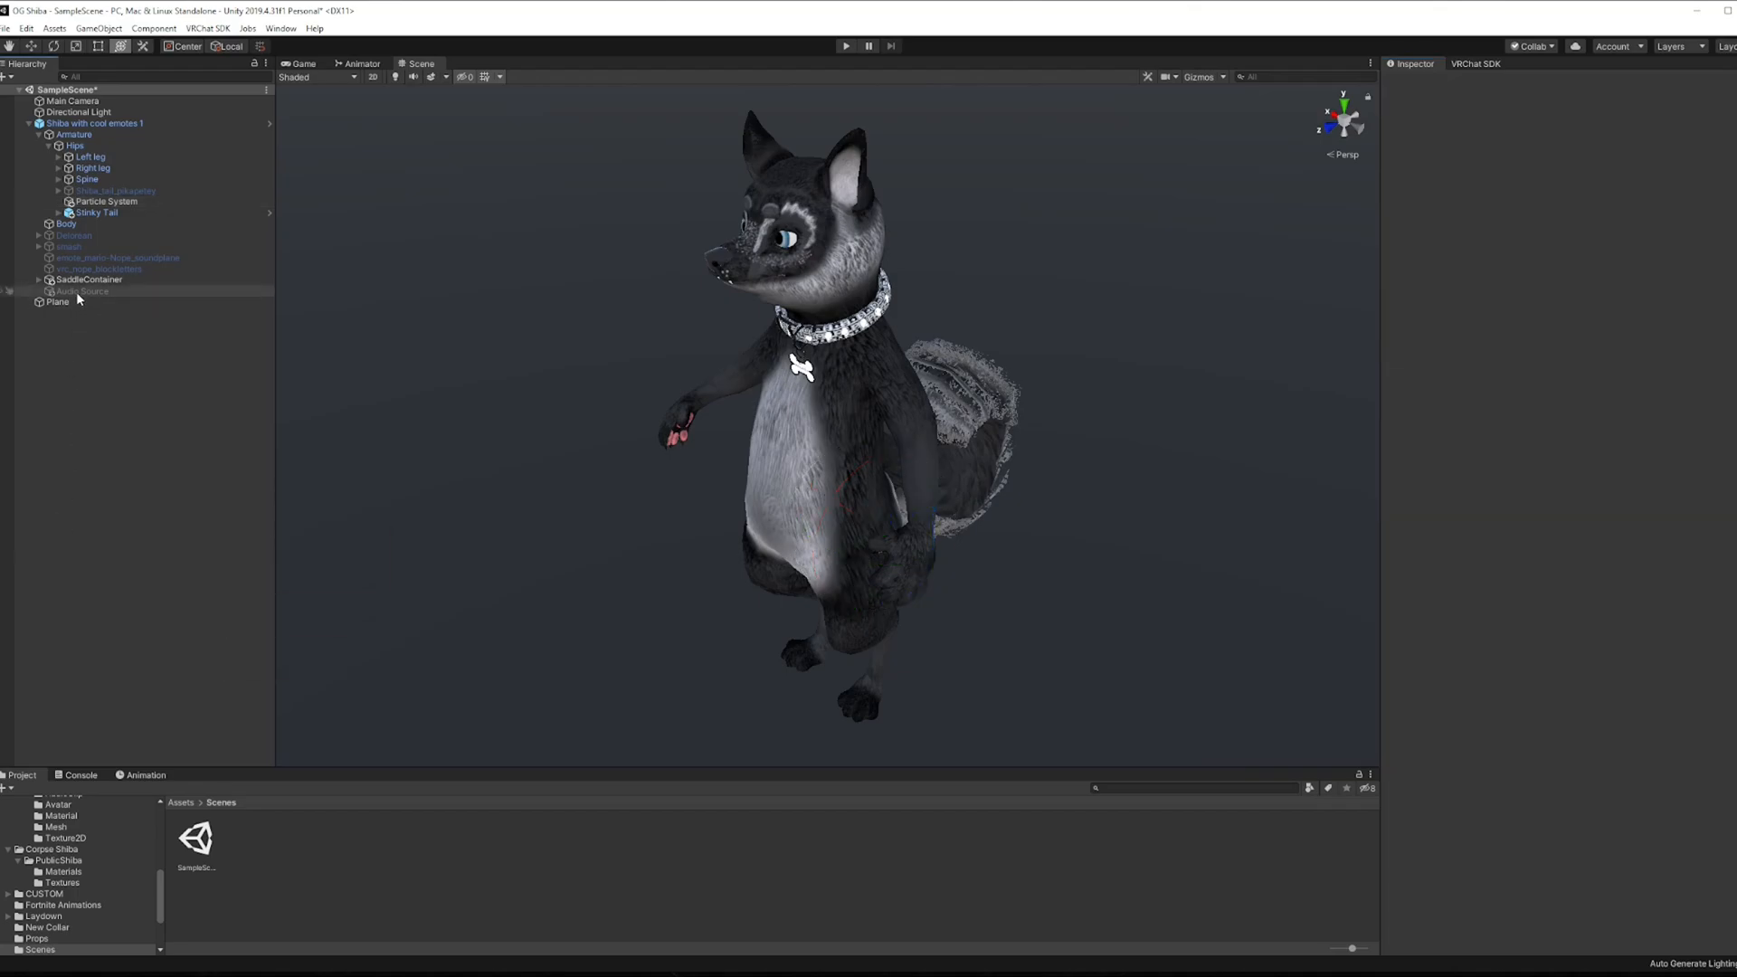
pyautogui.click(84, 290)
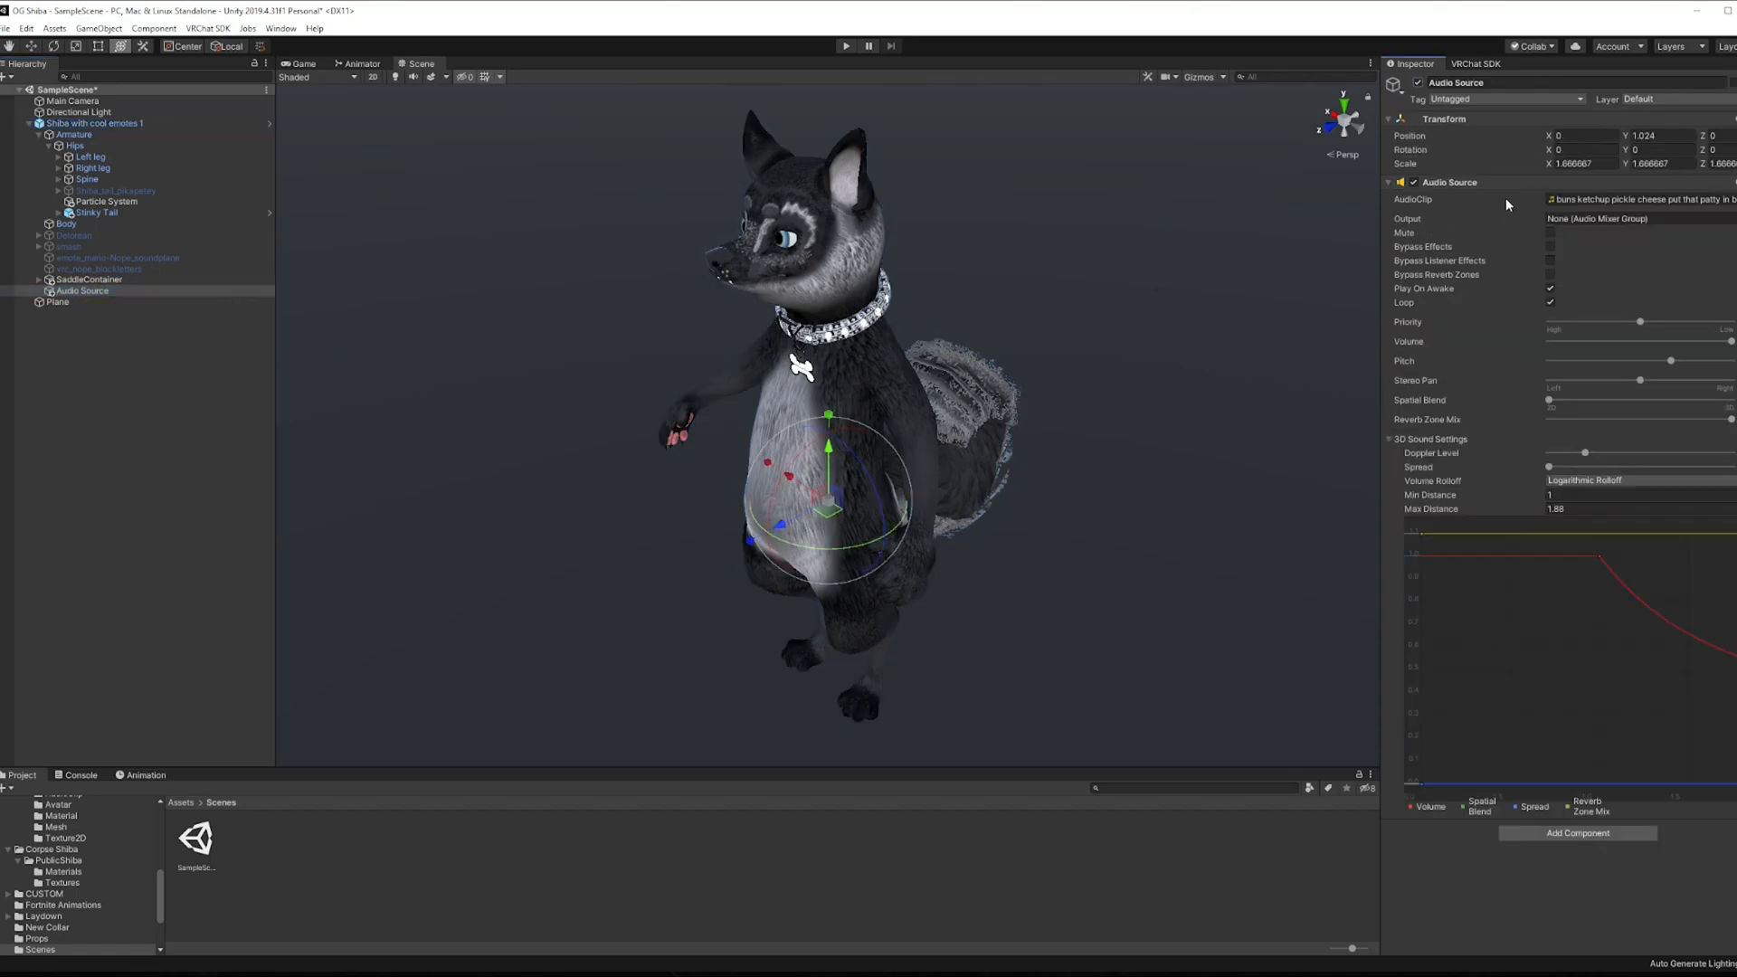
pyautogui.moveTo(1650, 215)
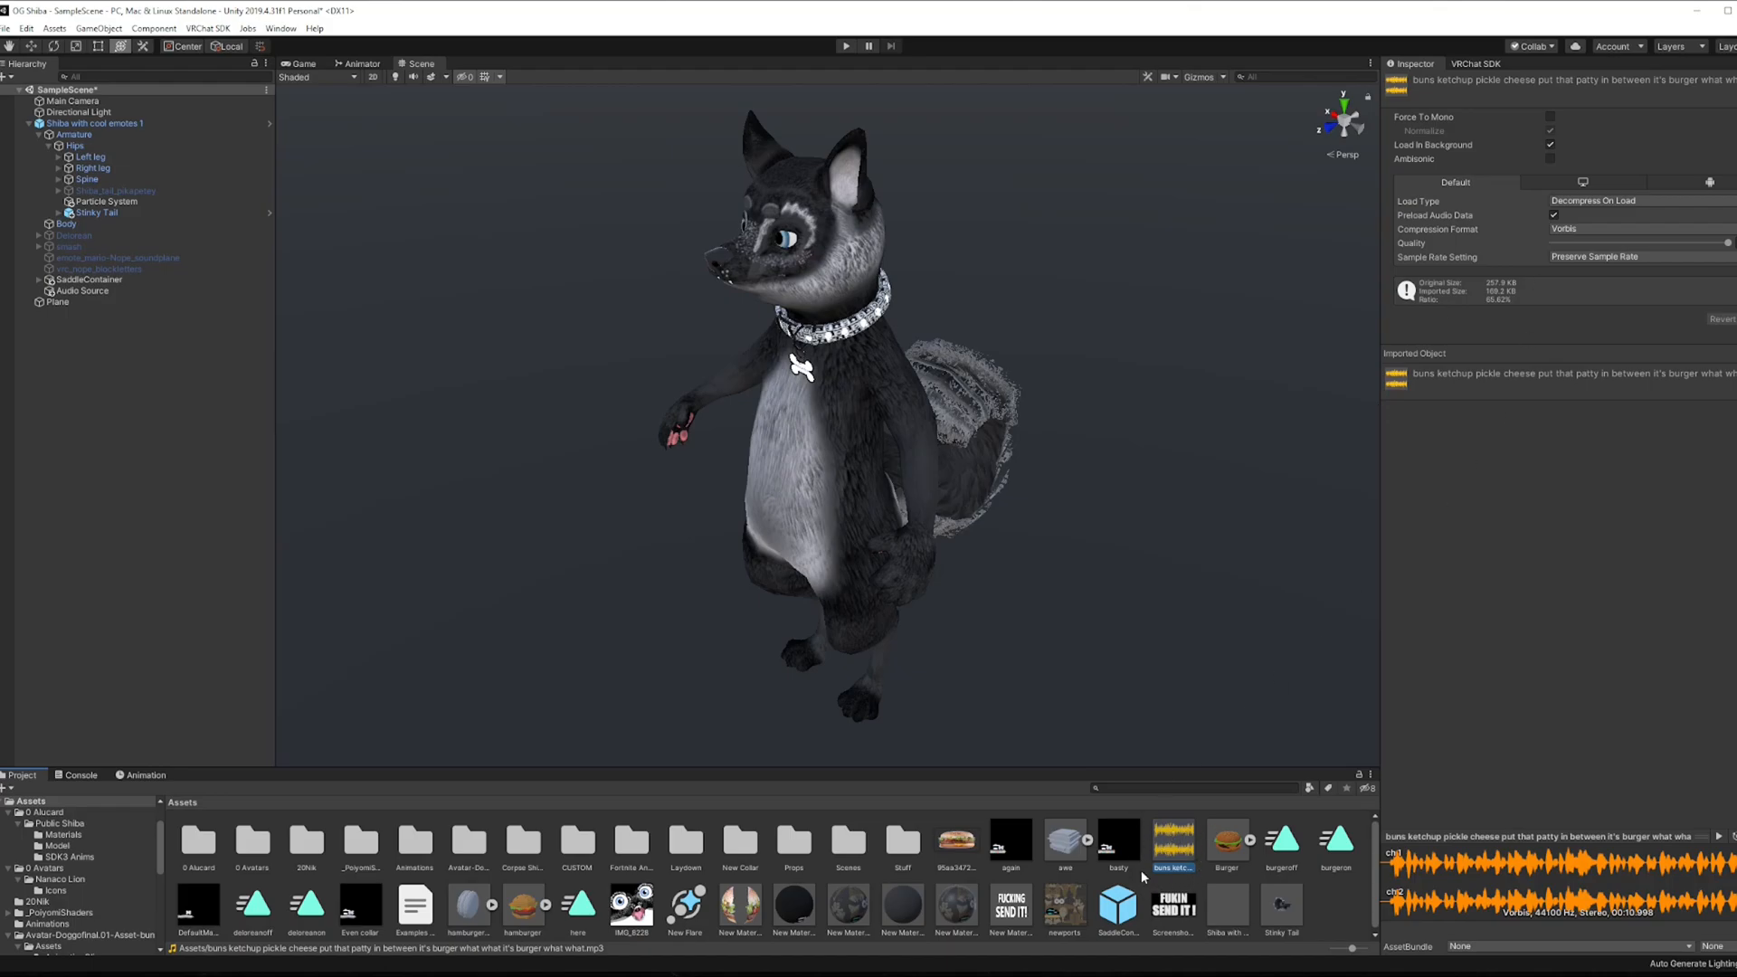
# Show the Audio Source component again instead of the burger clip's import settings
pyautogui.click(81, 290)
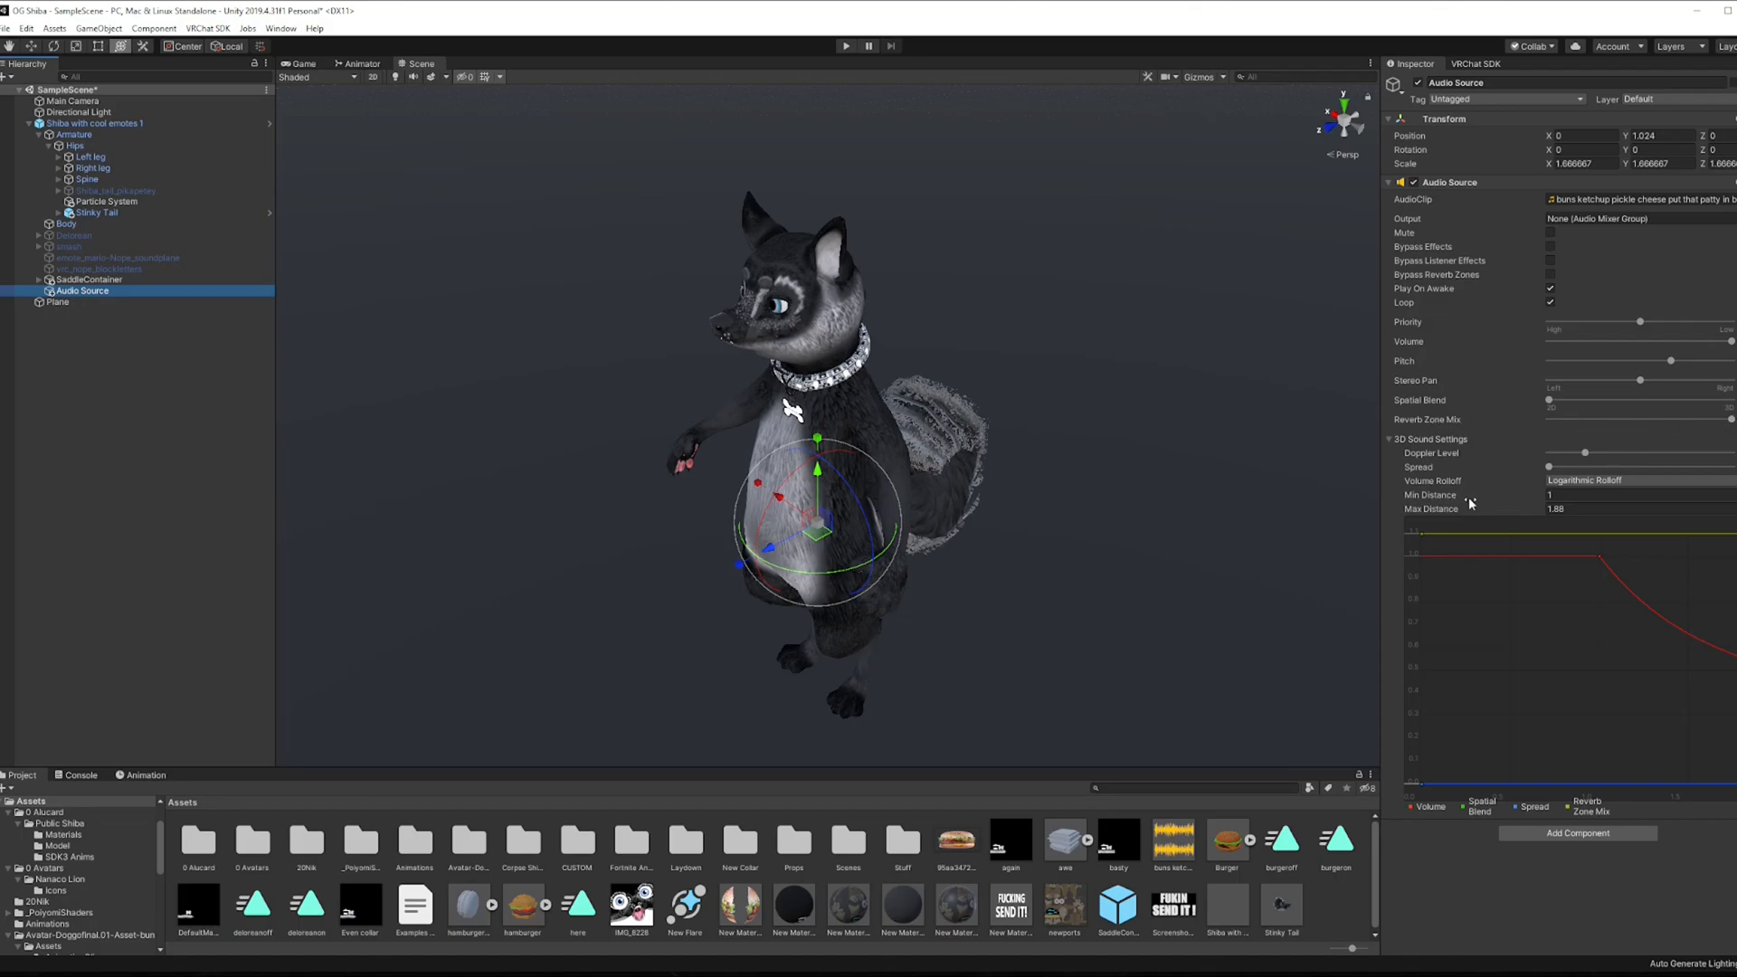
pyautogui.click(1639, 494)
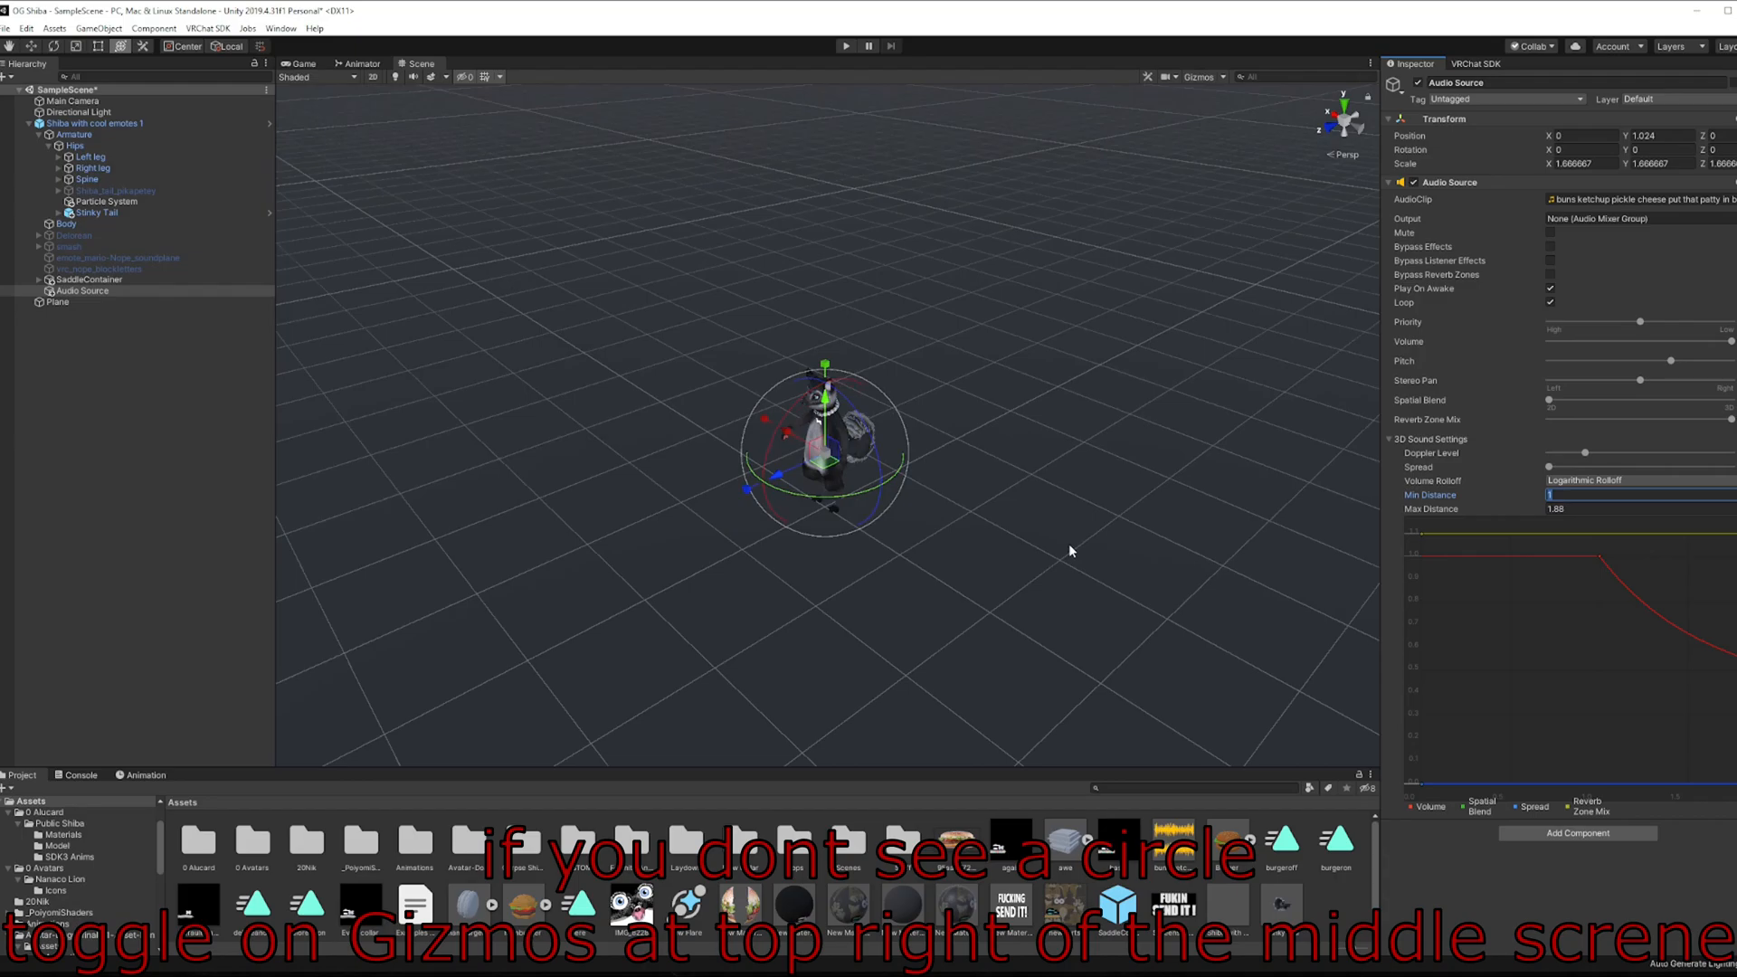
pyautogui.moveTo(796, 617)
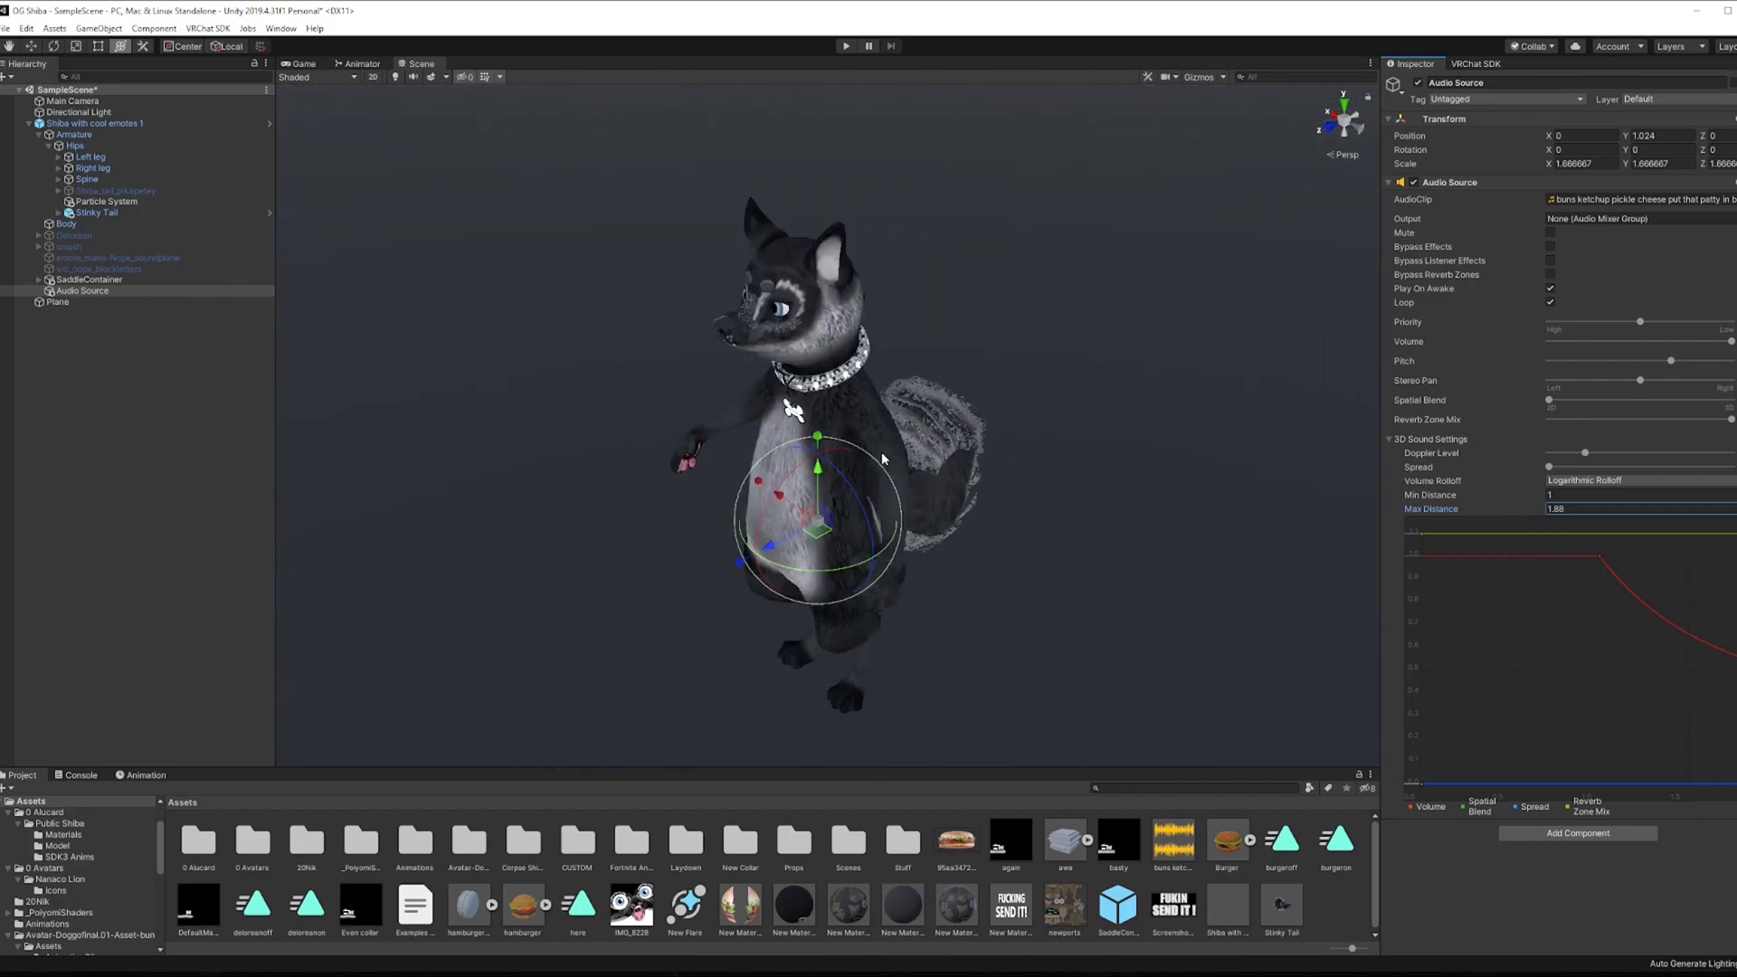
pyautogui.click(161, 480)
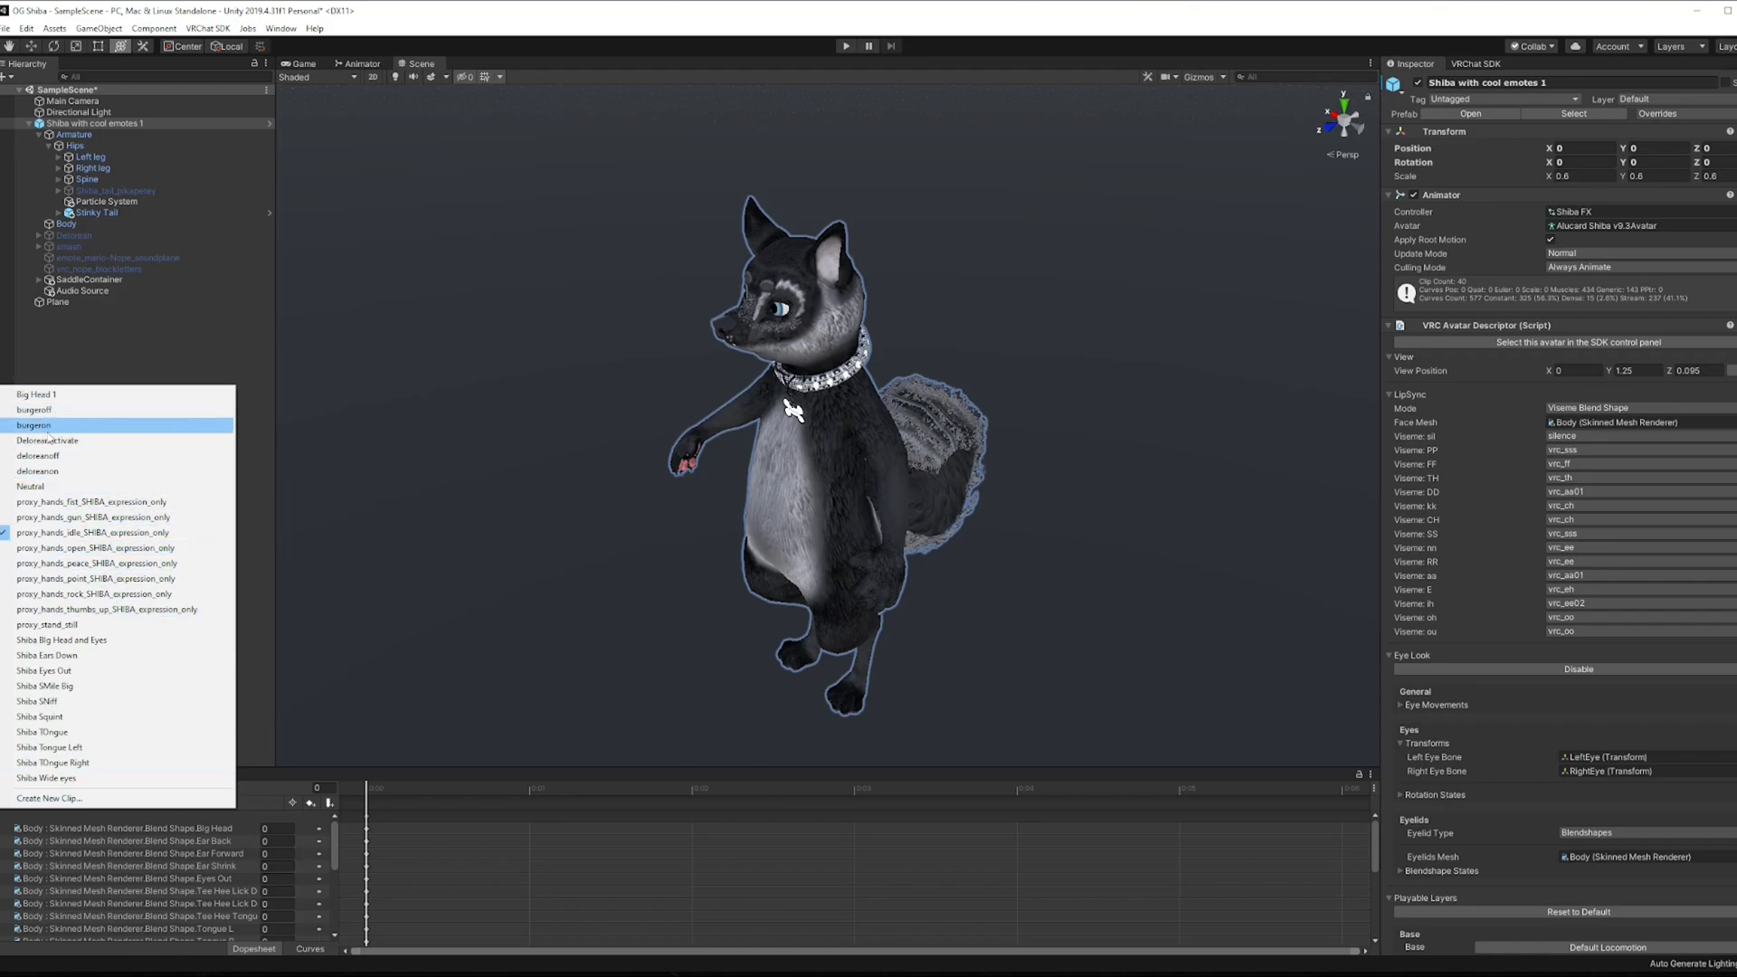
# Load the burgeron clip keying the Particle System and Audio Source active states
pyautogui.click(33, 425)
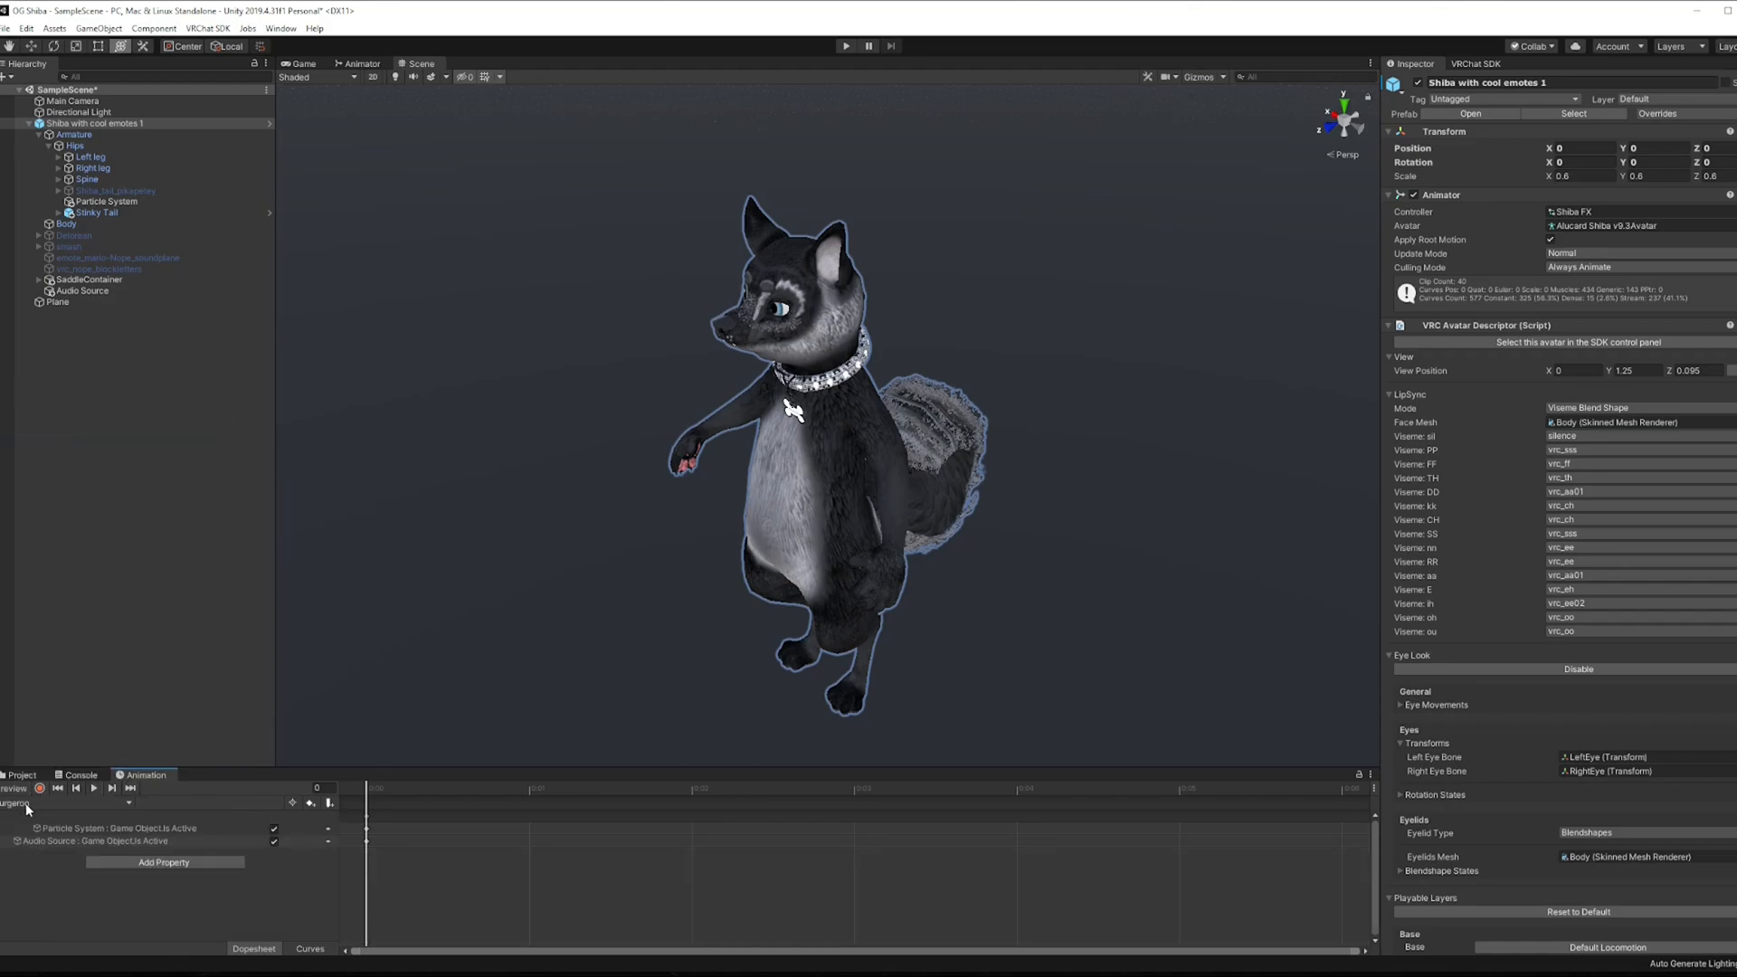
pyautogui.moveTo(487, 432)
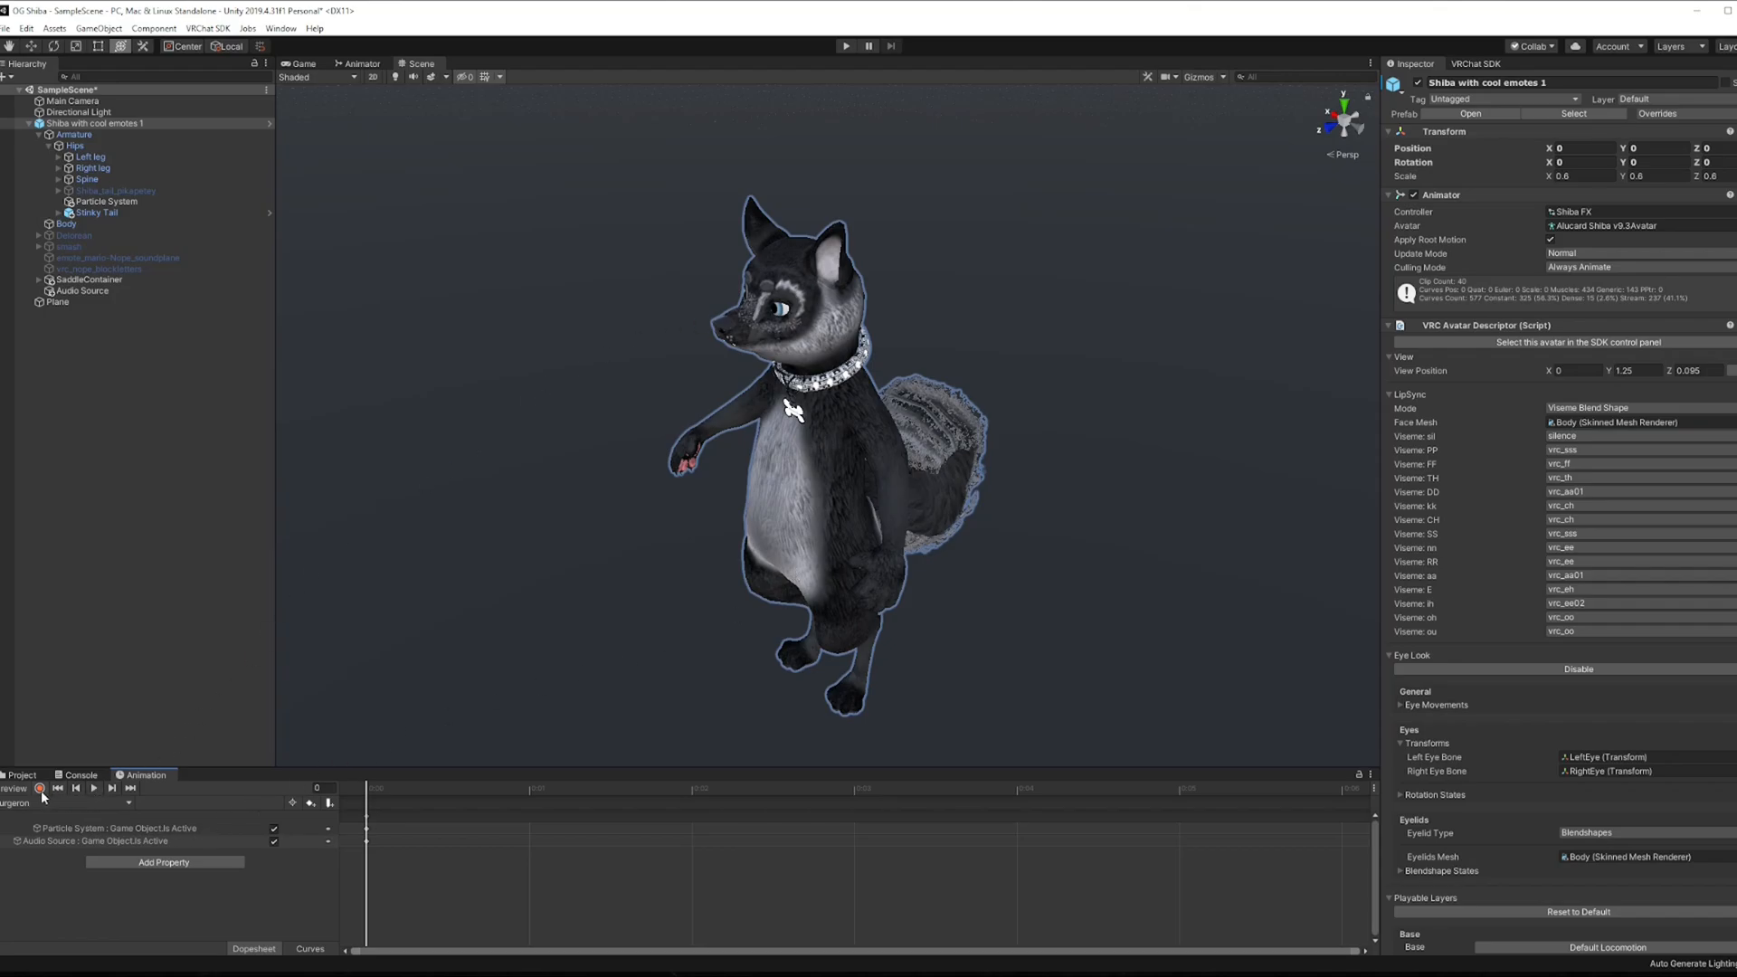
# Select the Audio Source, then return to the Project asset browser with nothing selected
pyautogui.click(84, 289)
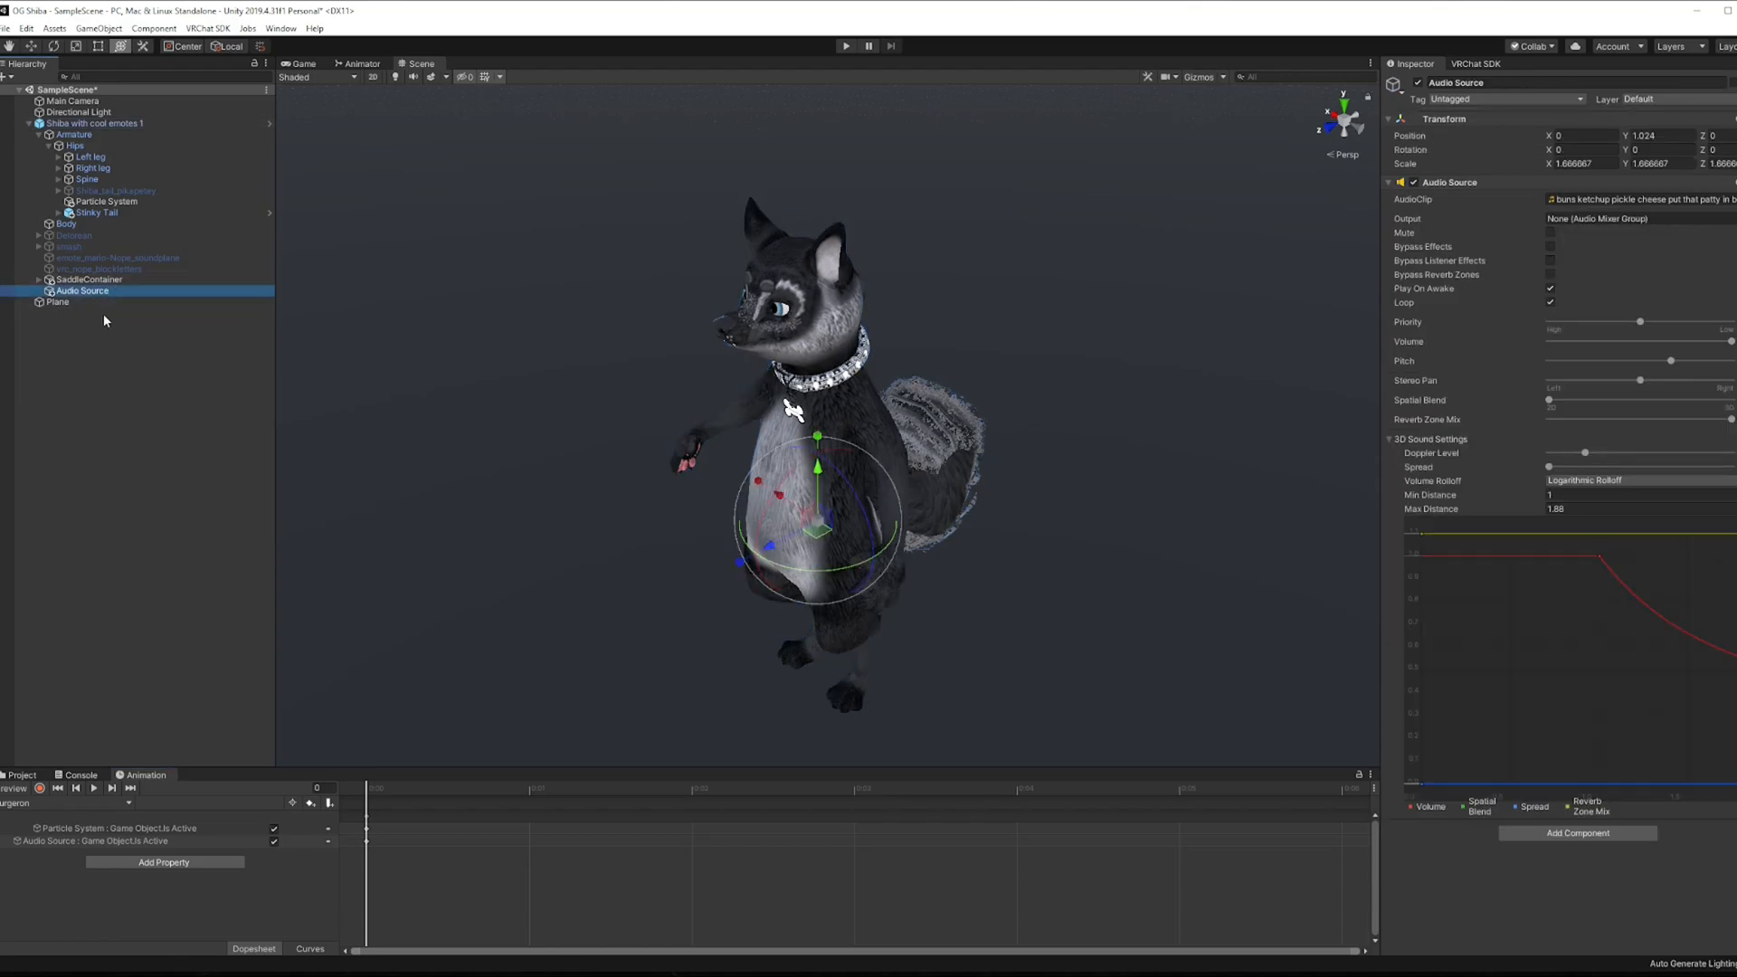
pyautogui.moveTo(420, 840)
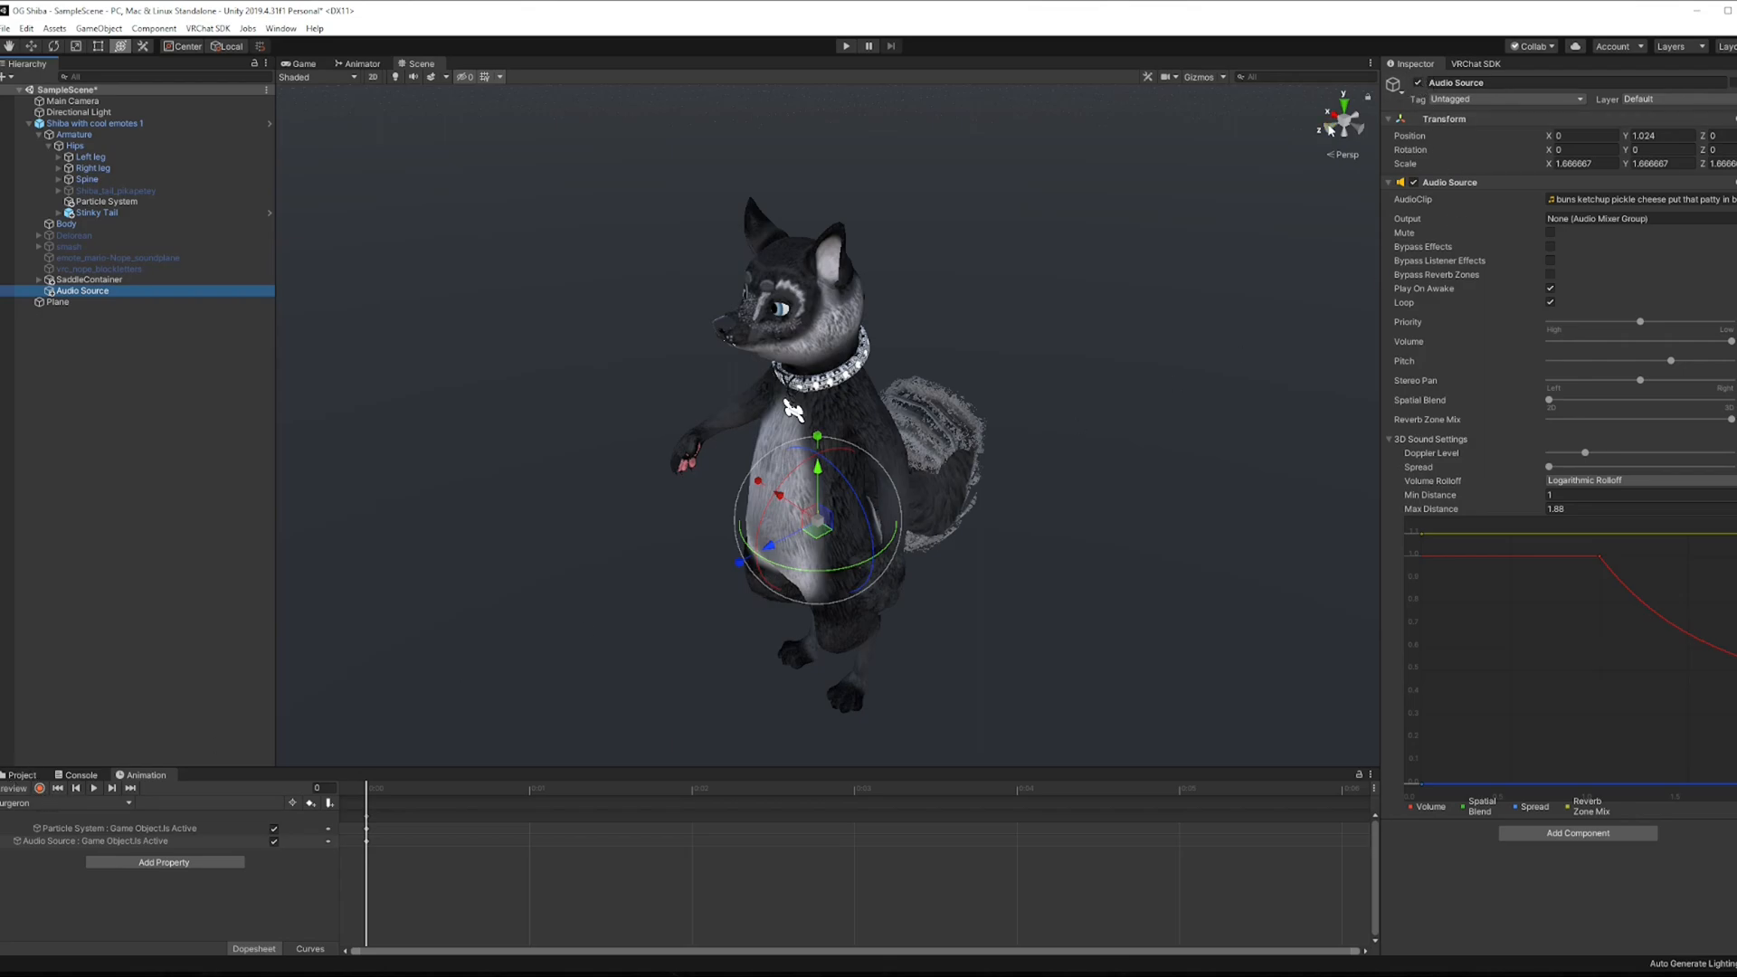
pyautogui.moveTo(218, 587)
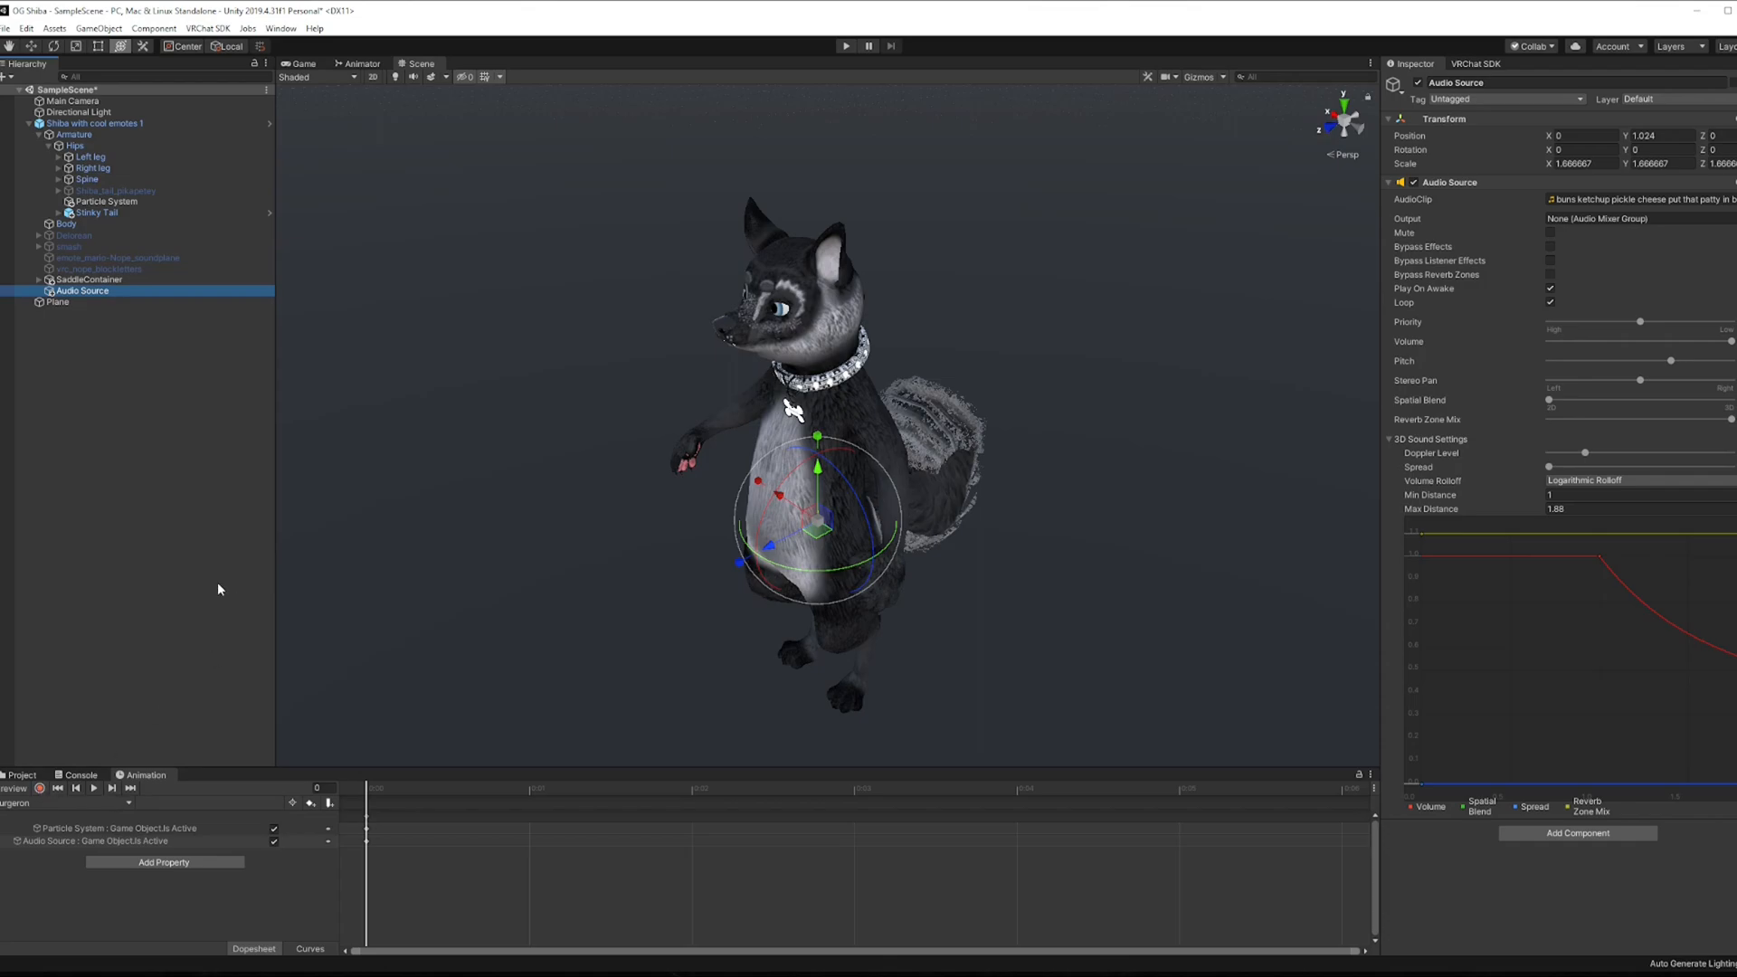
pyautogui.click(22, 774)
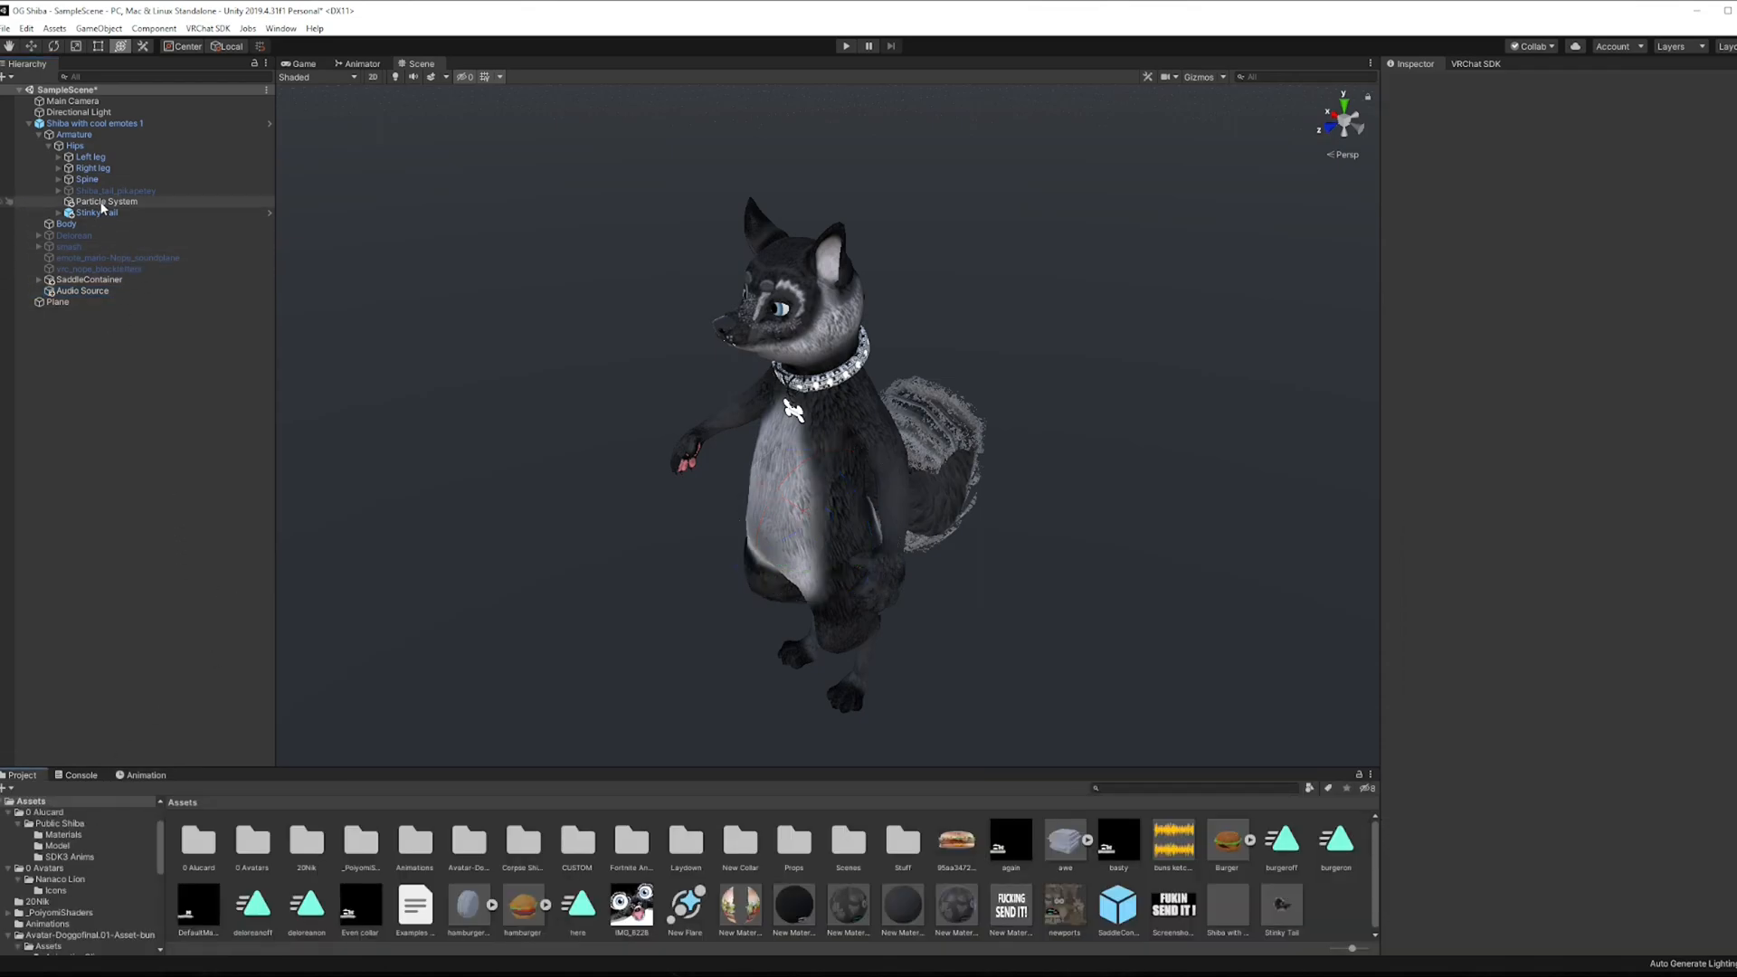
# Review the disabled Audio Source and Particle System objects' settings in the Inspector
pyautogui.click(98, 212)
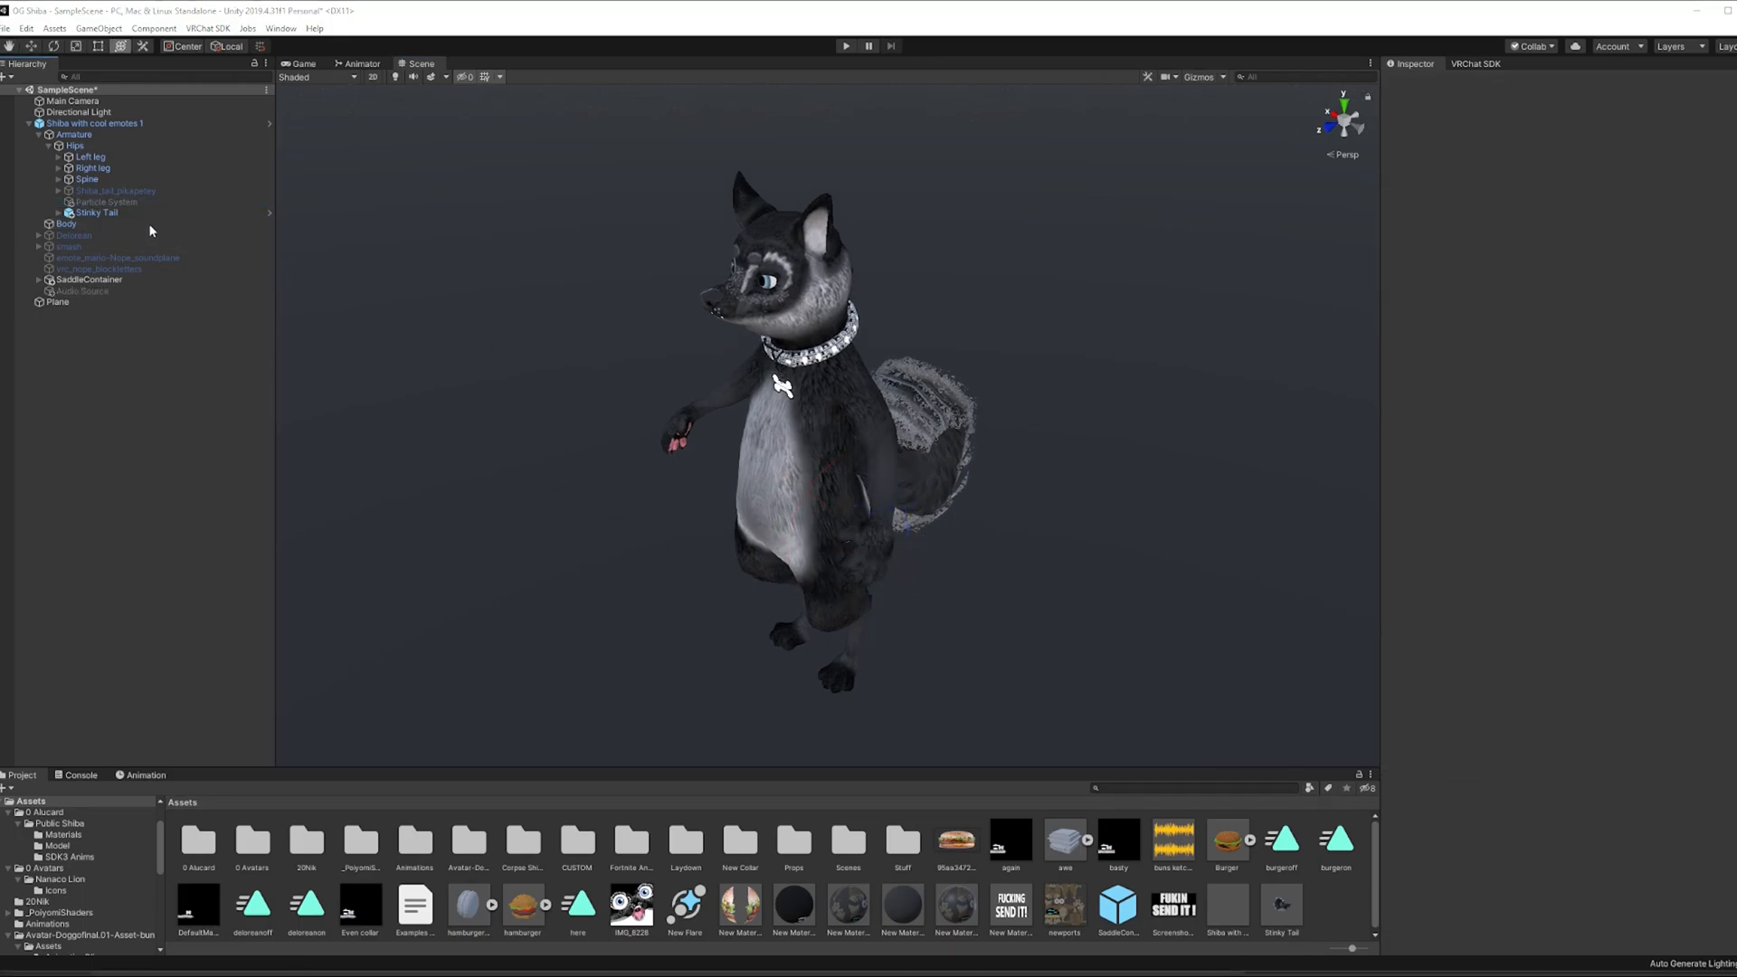
pyautogui.click(87, 289)
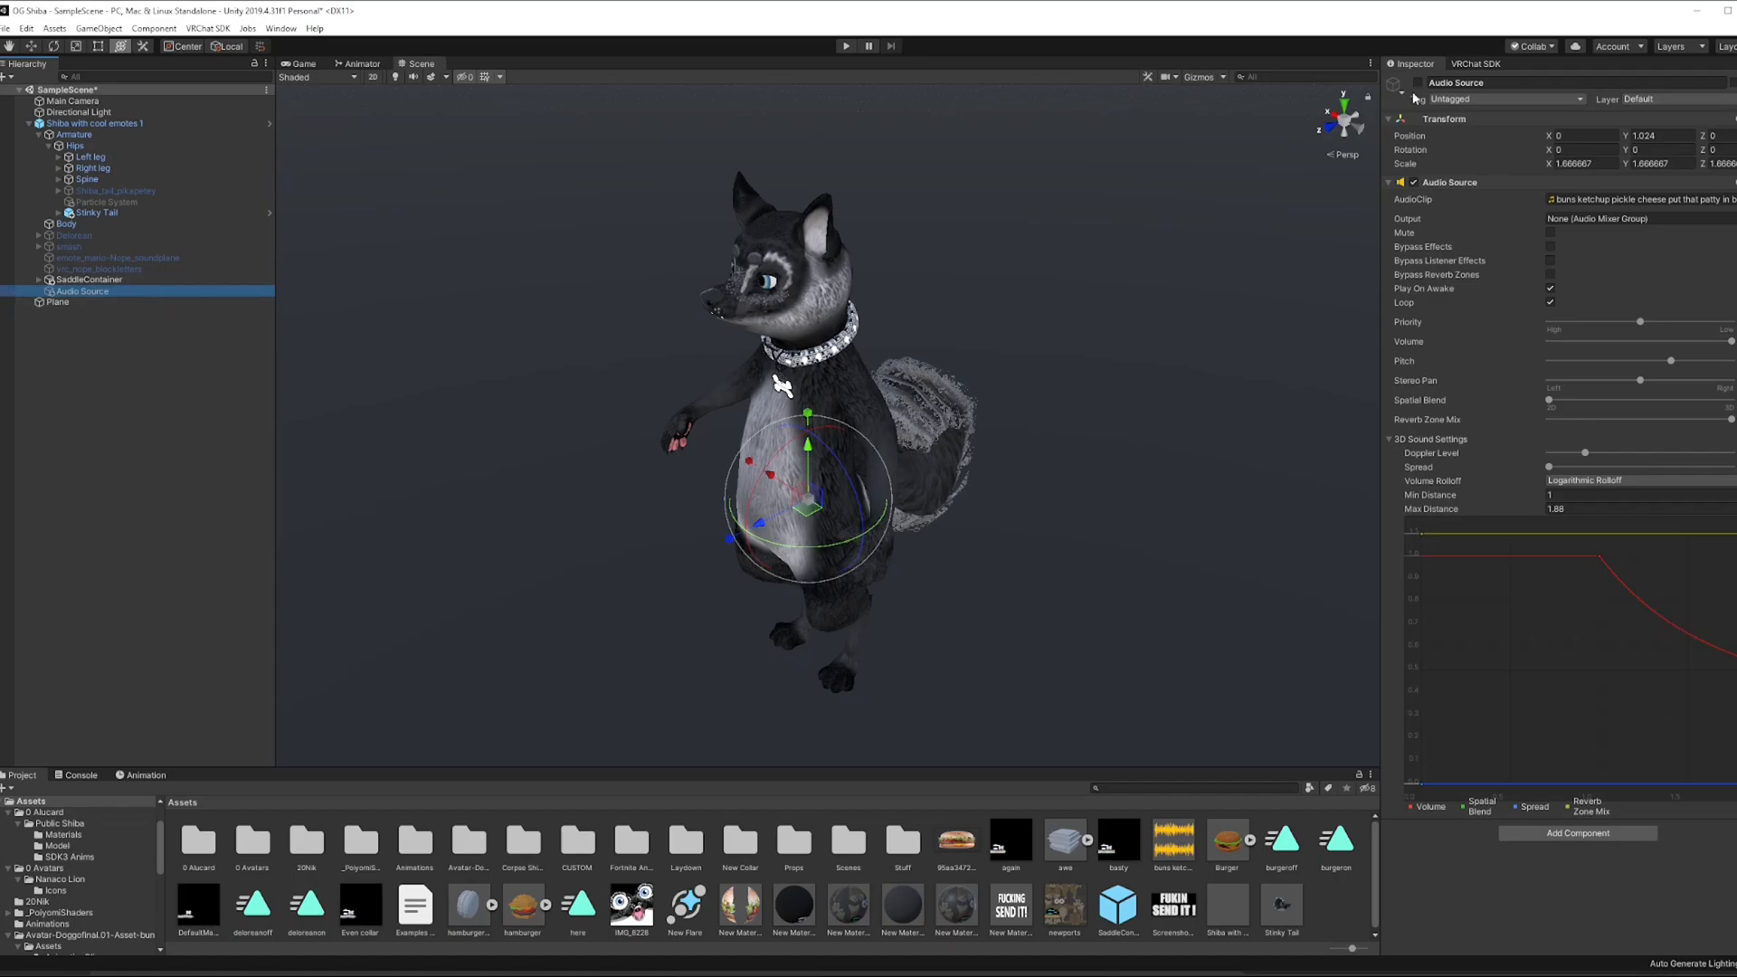
pyautogui.click(106, 201)
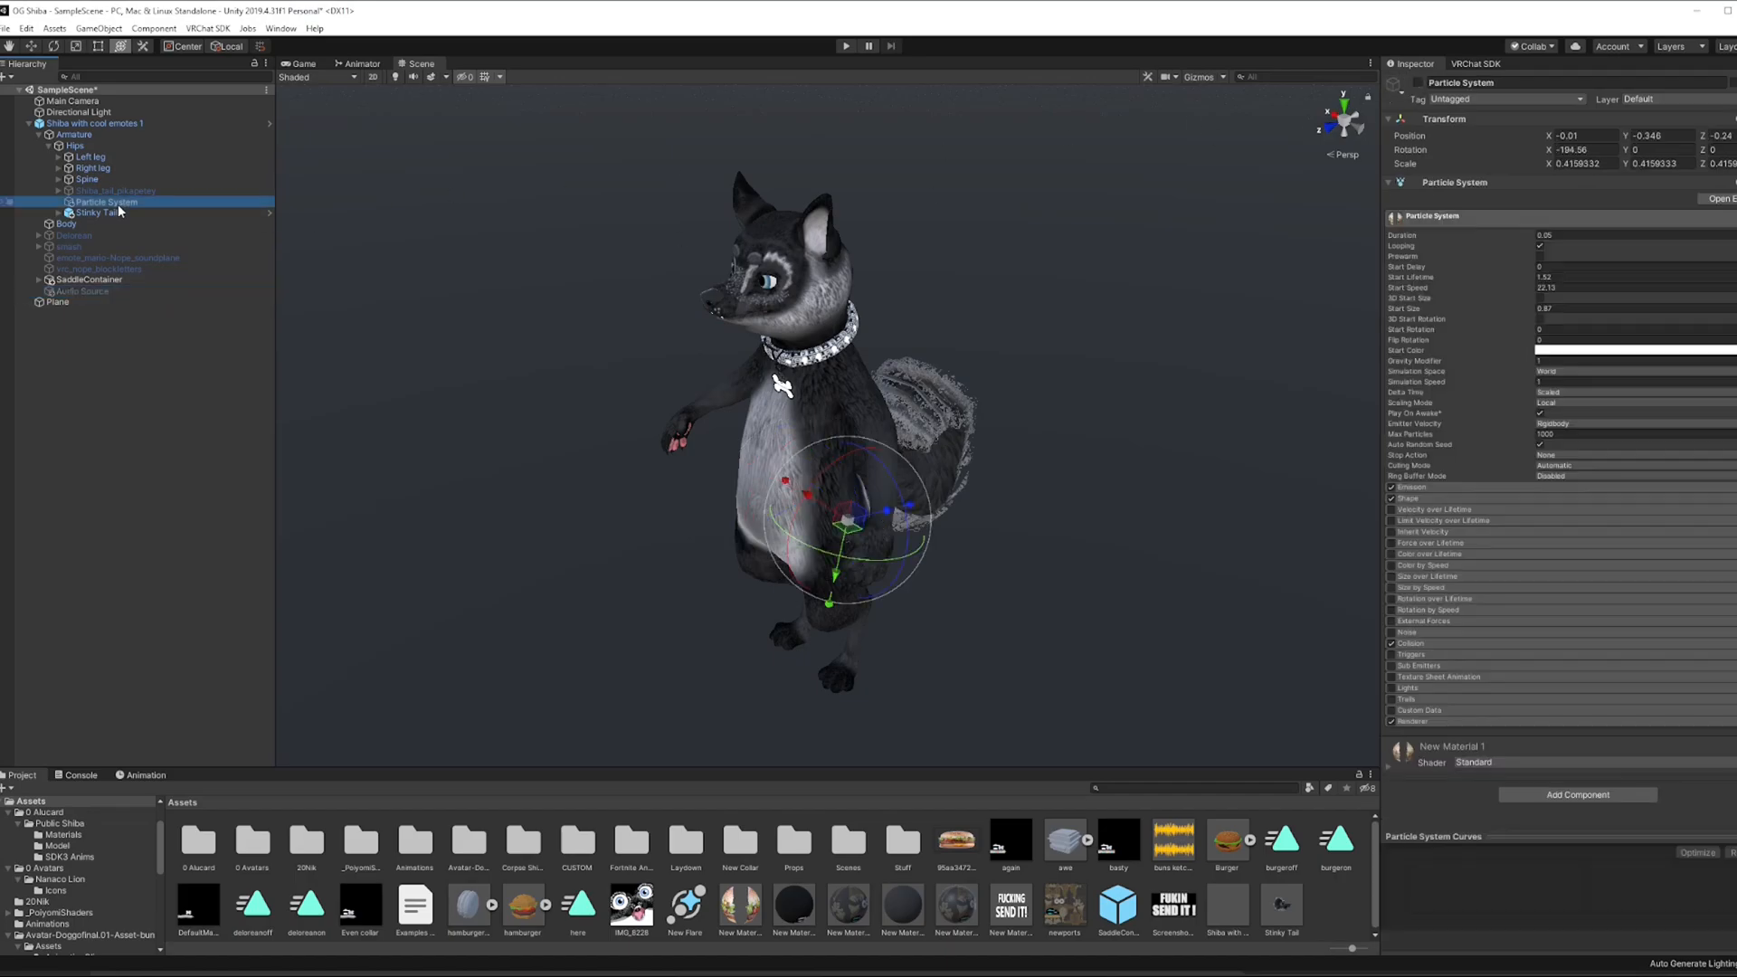